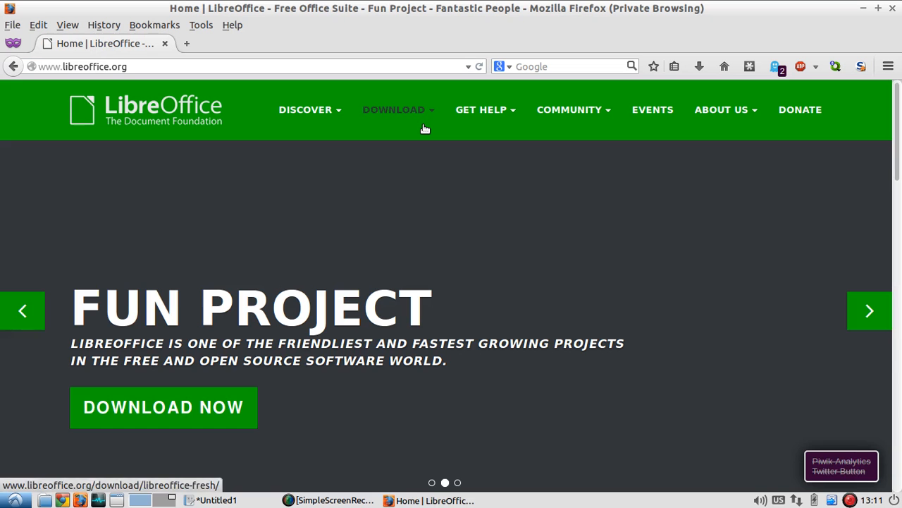
- Go to the LibreOffice Fresh download page and scroll to the Operating Systems list
{"action": "left_click", "coordinate": [395, 110]}
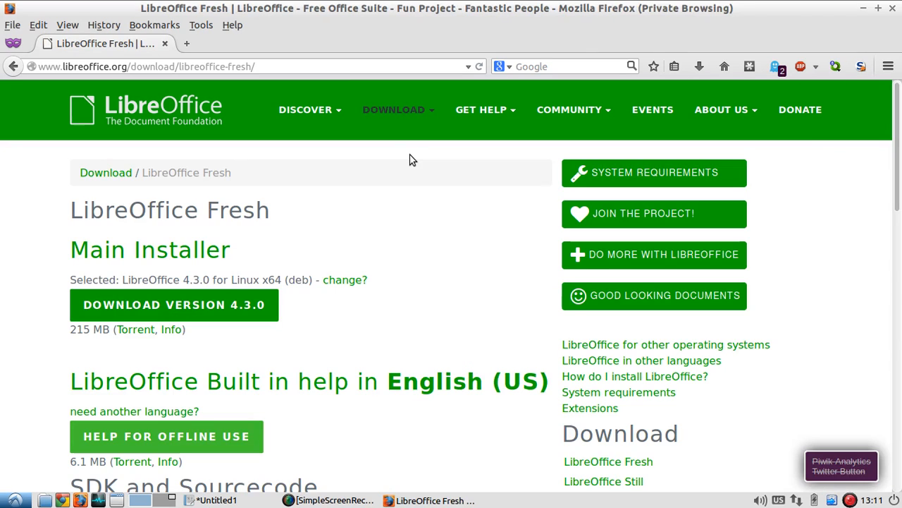
{"action": "mouse_move", "coordinate": [354, 251]}
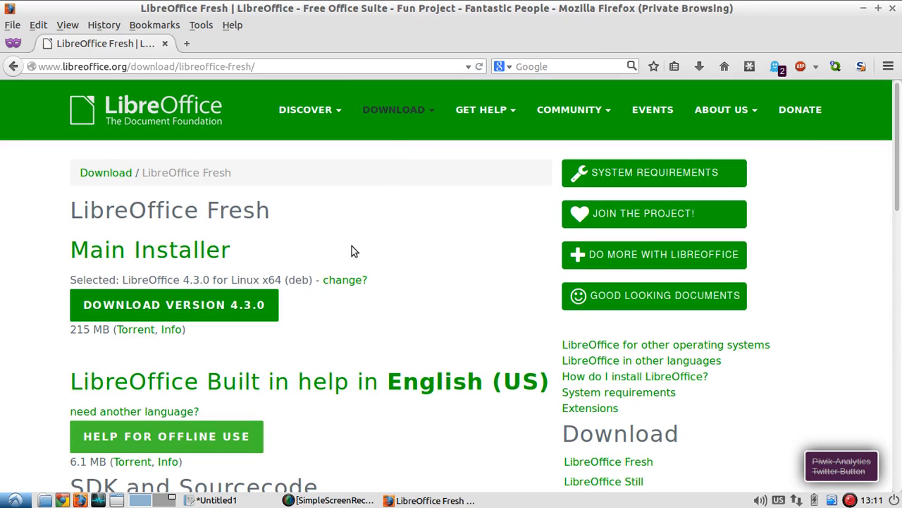
{"action": "mouse_move", "coordinate": [303, 279]}
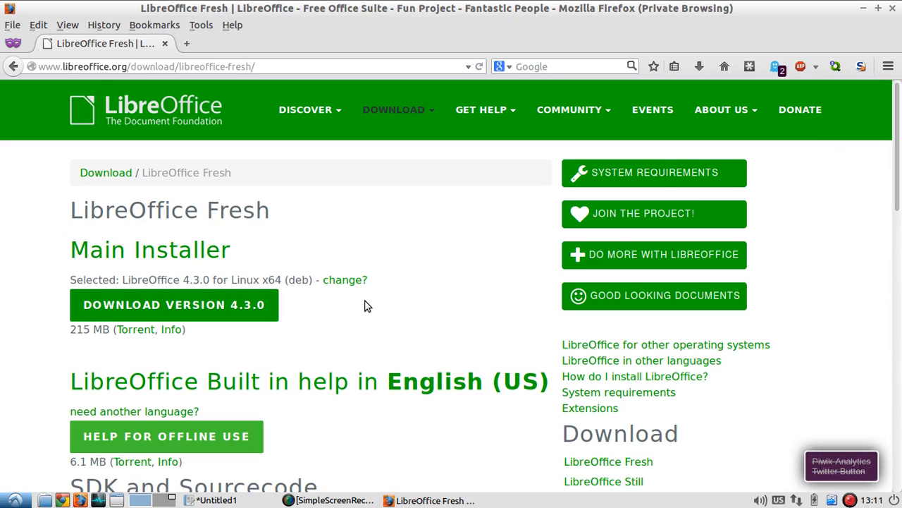
{"action": "scroll", "scroll_direction": "down", "scroll_amount": 3}
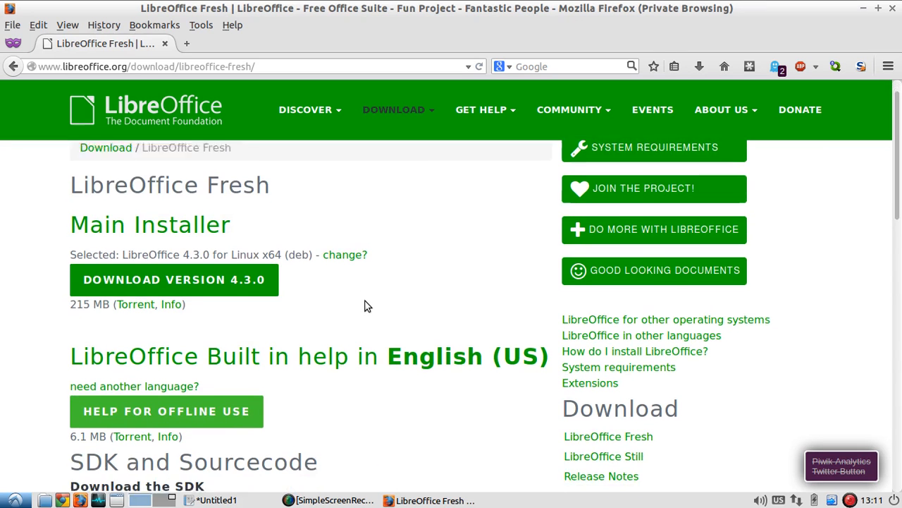
{"action": "scroll", "scroll_direction": "down", "scroll_amount": 3}
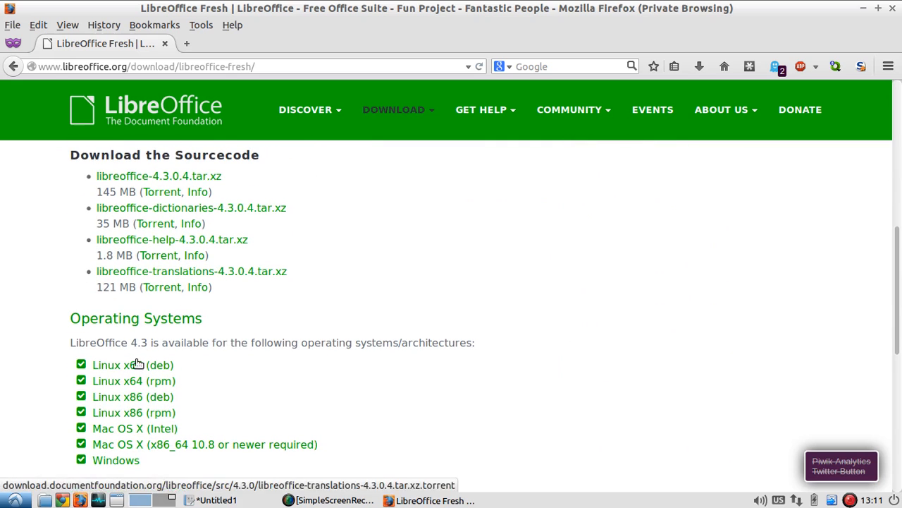
{"action": "scroll", "scroll_direction": "down", "scroll_amount": 3}
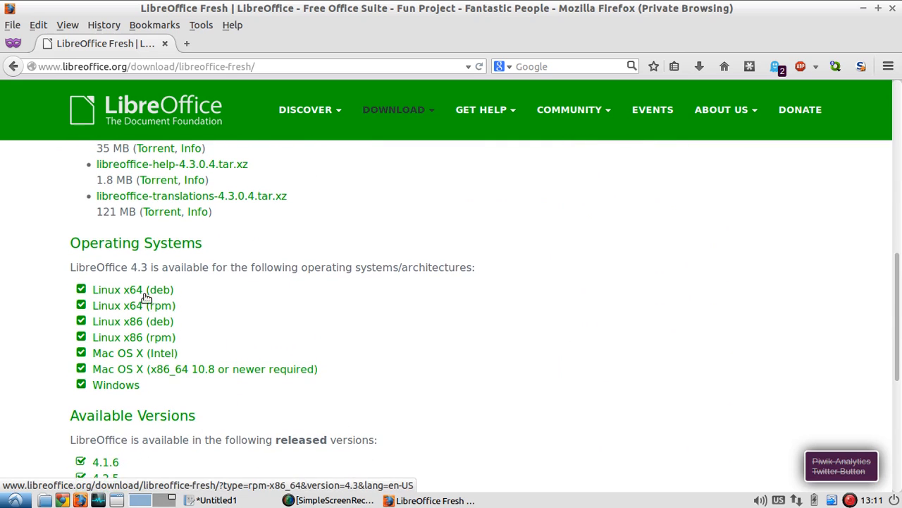
{"action": "mouse_move", "coordinate": [192, 298]}
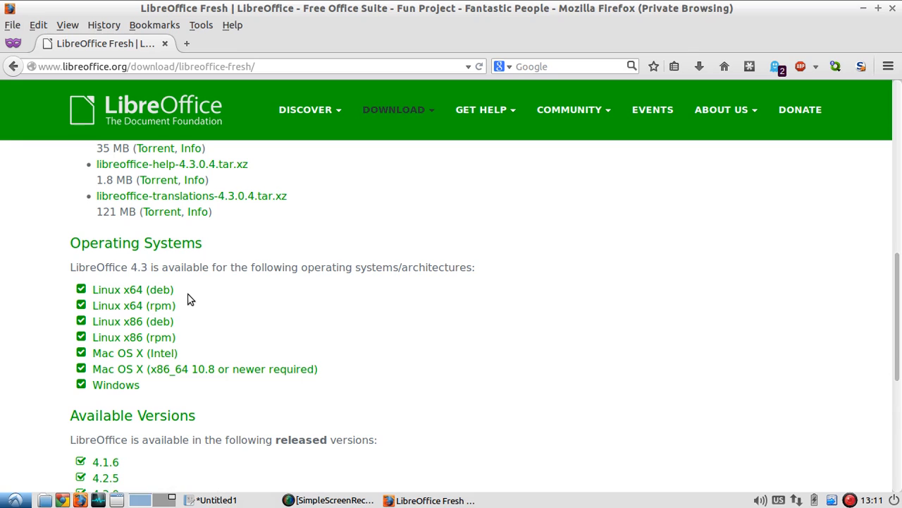
{"action": "mouse_move", "coordinate": [150, 292]}
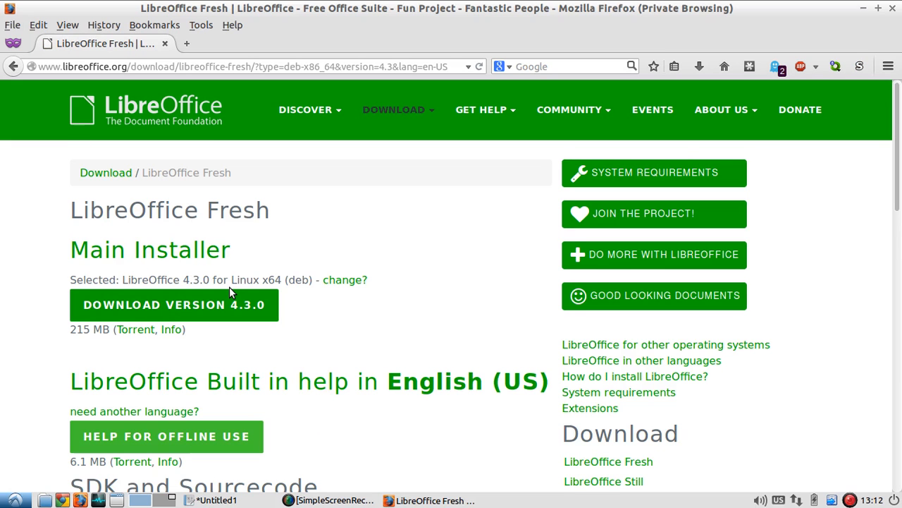
{"action": "mouse_move", "coordinate": [220, 299]}
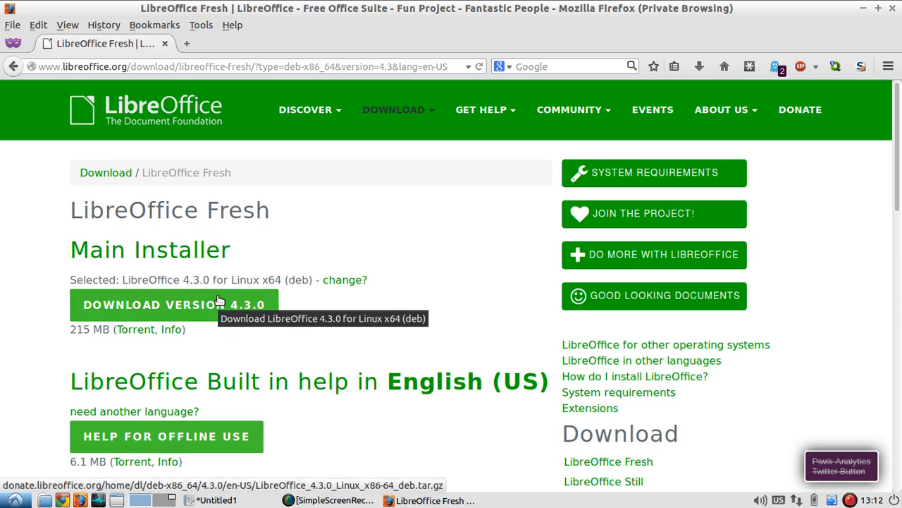
- Download LibreOffice 4.3.0 for Linux x64 (deb), choosing Save File in the Firefox dialog
{"action": "left_click", "coordinate": [175, 304]}
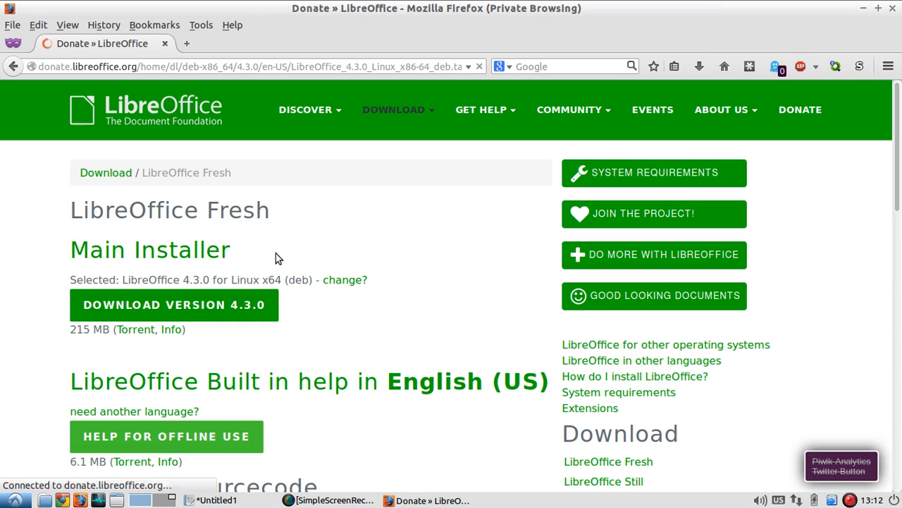
{"action": "left_click", "coordinate": [173, 304]}
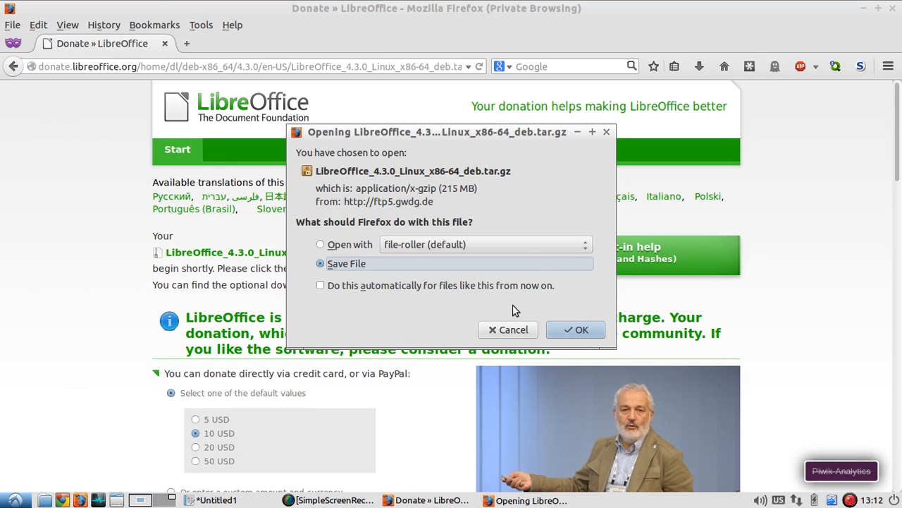
{"action": "left_click", "coordinate": [575, 329]}
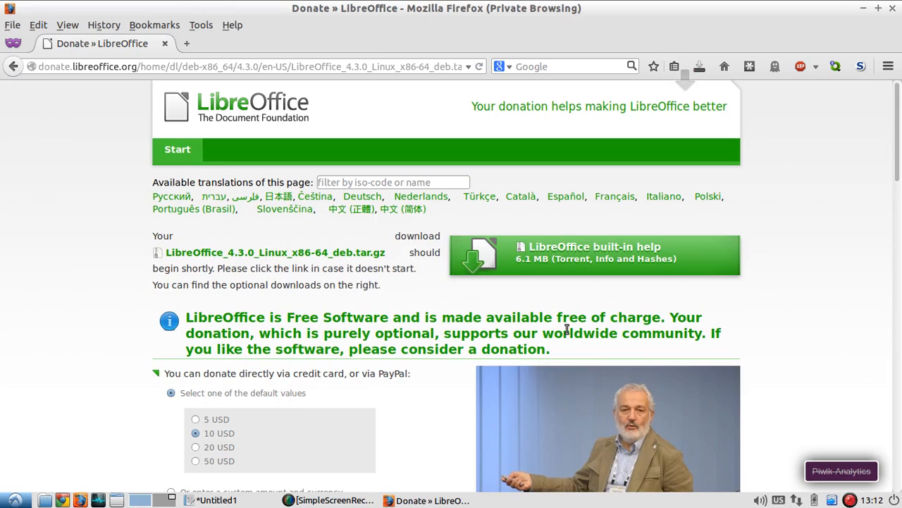
{"action": "left_click", "coordinate": [218, 499]}
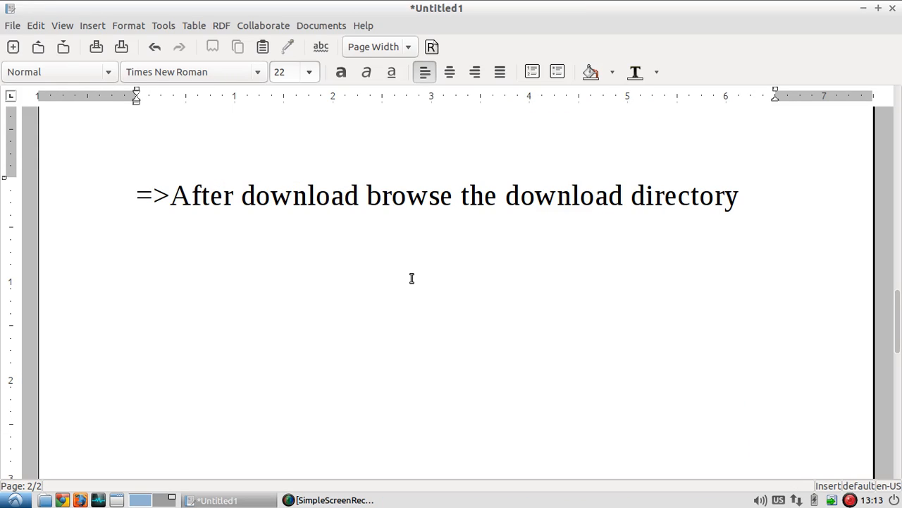
- Add the note '=>And extract the libreoffice.tar.gz with archive manager or terminal commands' in Writer
{"action": "type", "text": "=>And extract the libreoffice.tar.gz with archive manager or terminal commands"}
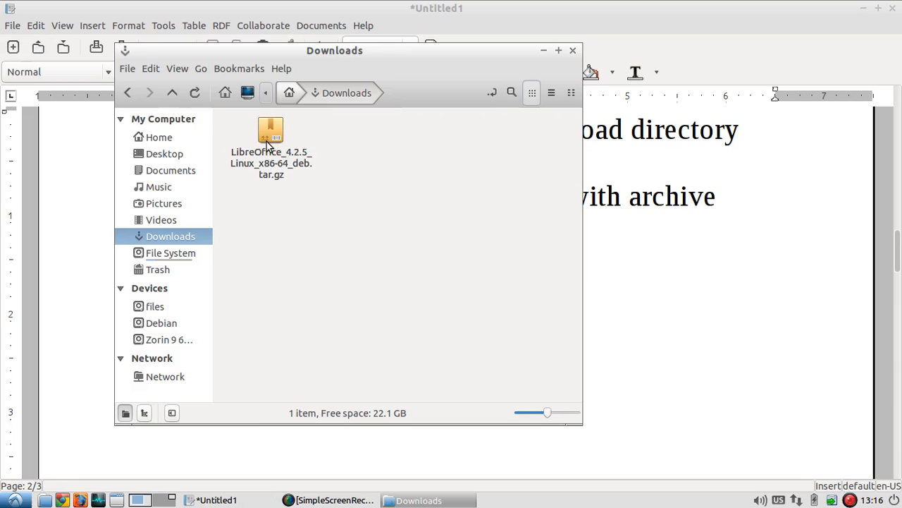
- Extract the LibreOffice archive in Downloads and browse into its DEBS folder of .deb packages
{"action": "right_click", "coordinate": [269, 130]}
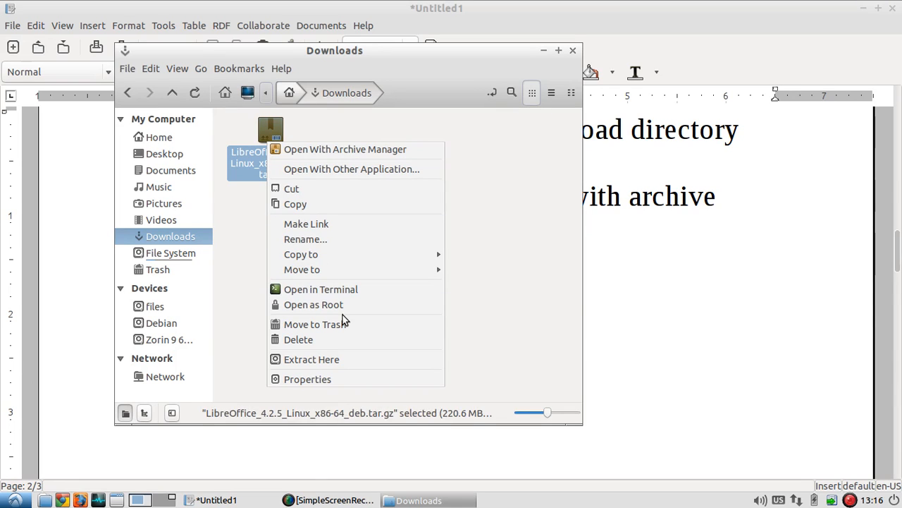
{"action": "mouse_move", "coordinate": [333, 360]}
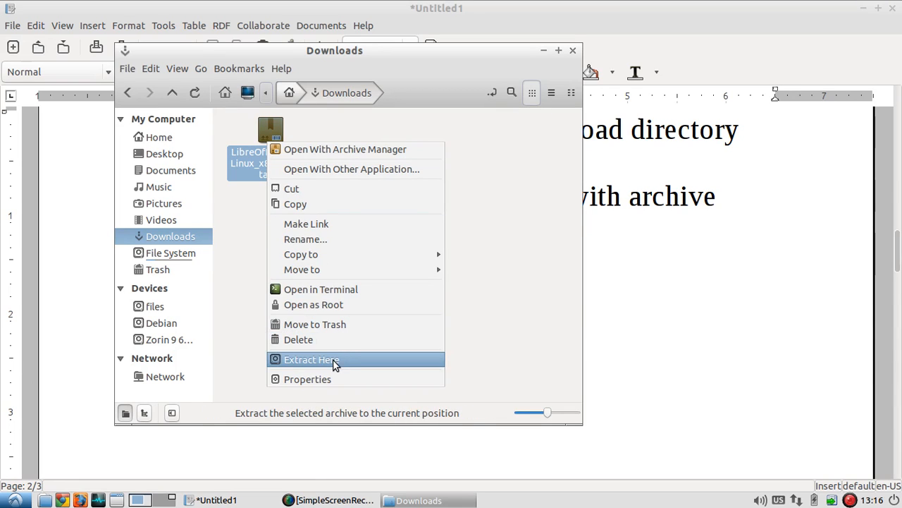
{"action": "left_click", "coordinate": [313, 360]}
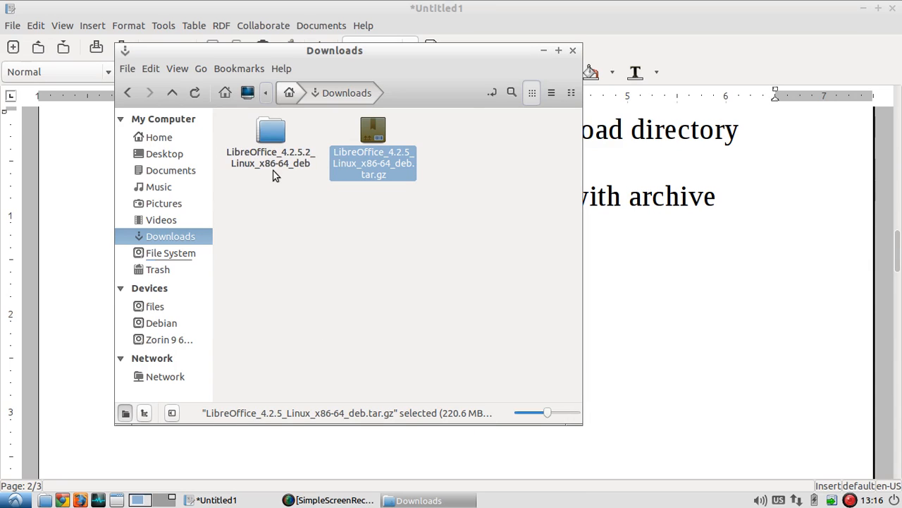
{"action": "double_click", "coordinate": [271, 130]}
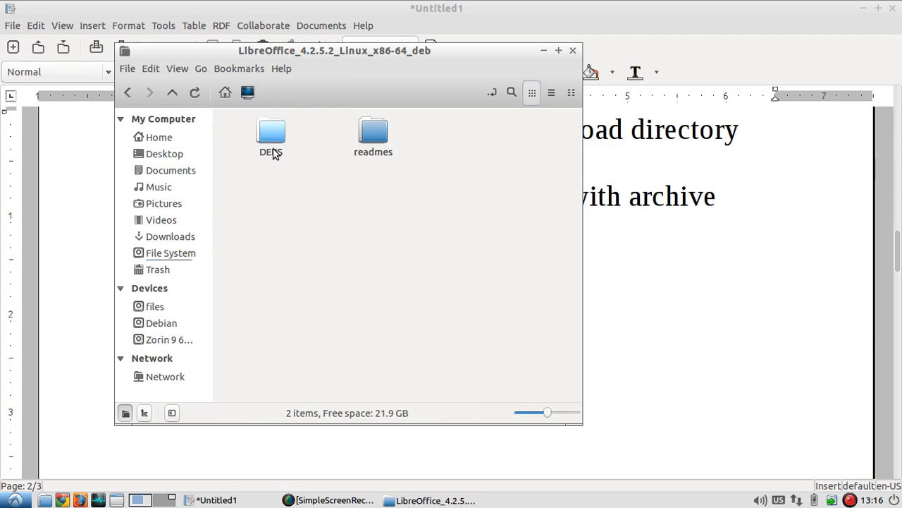
{"action": "double_click", "coordinate": [271, 132]}
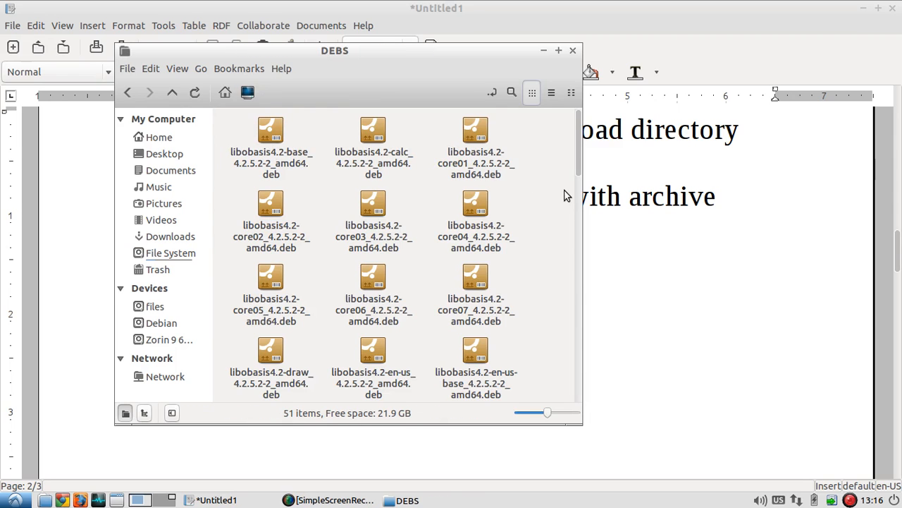
{"action": "mouse_move", "coordinate": [542, 197]}
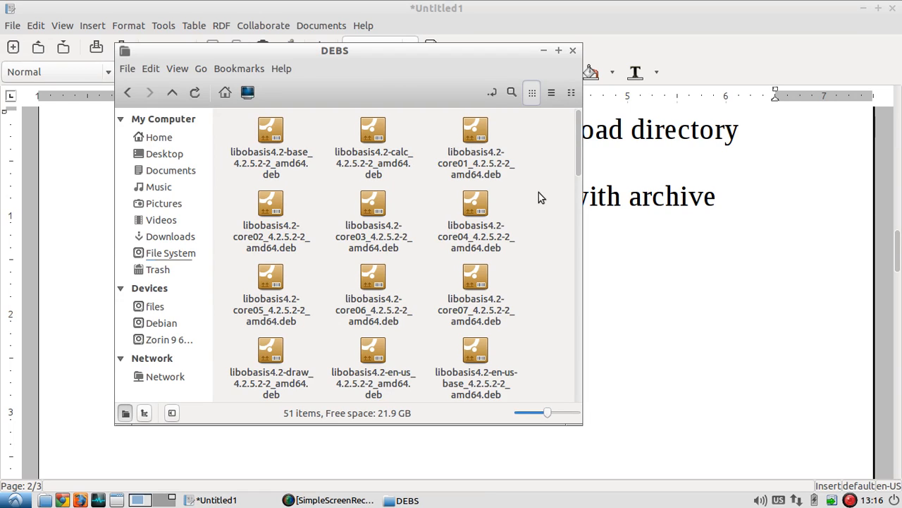
{"action": "right_click", "coordinate": [542, 197]}
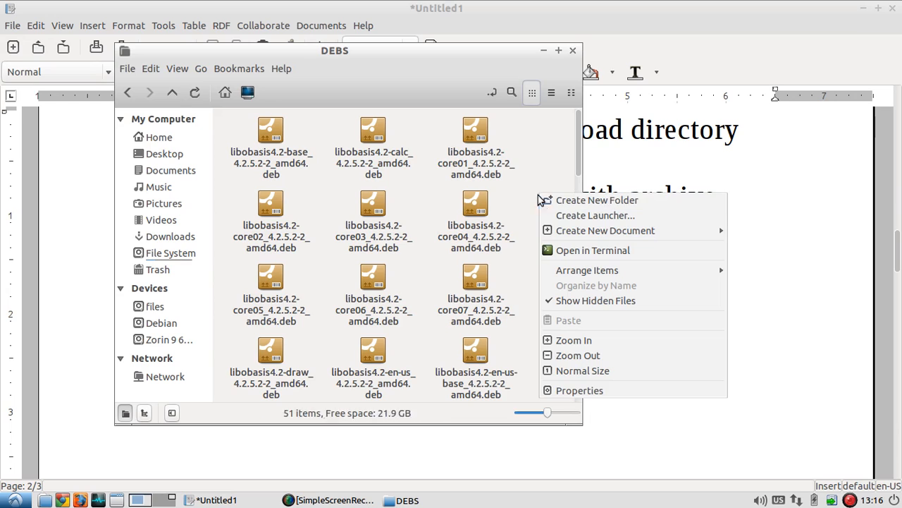
- Run 'sudo dpkg -i *' in a terminal opened in the DEBS folder to install all packages
{"action": "left_click", "coordinate": [592, 251]}
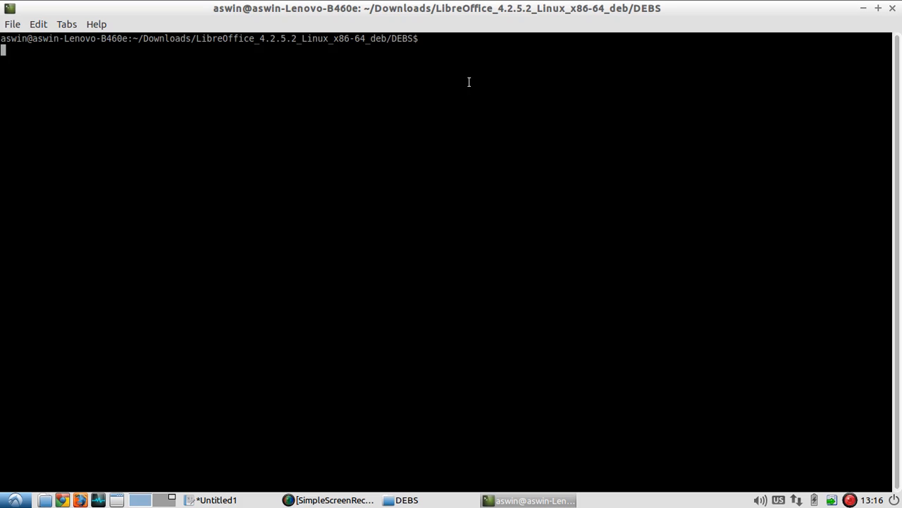
{"action": "mouse_move", "coordinate": [407, 83]}
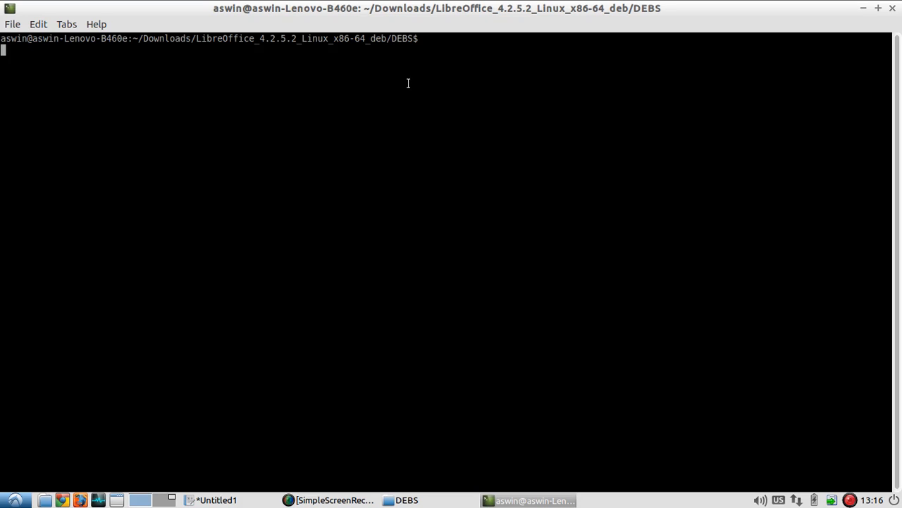
{"action": "type", "text": "sudo"}
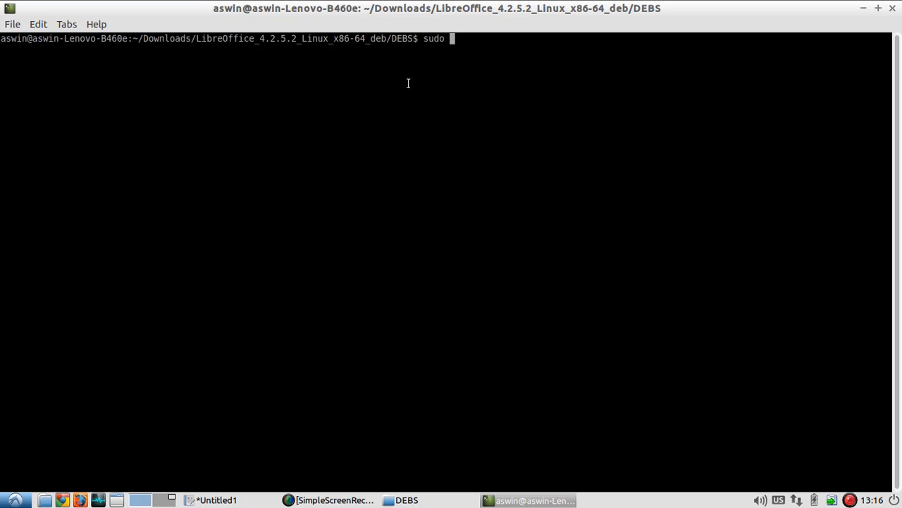
{"action": "type", "text": "dpk"}
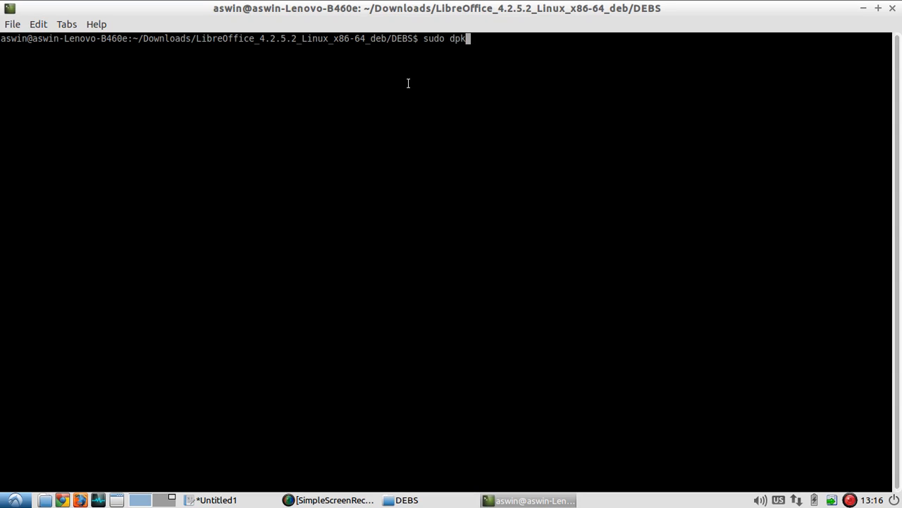
{"action": "type", "text": "g -"}
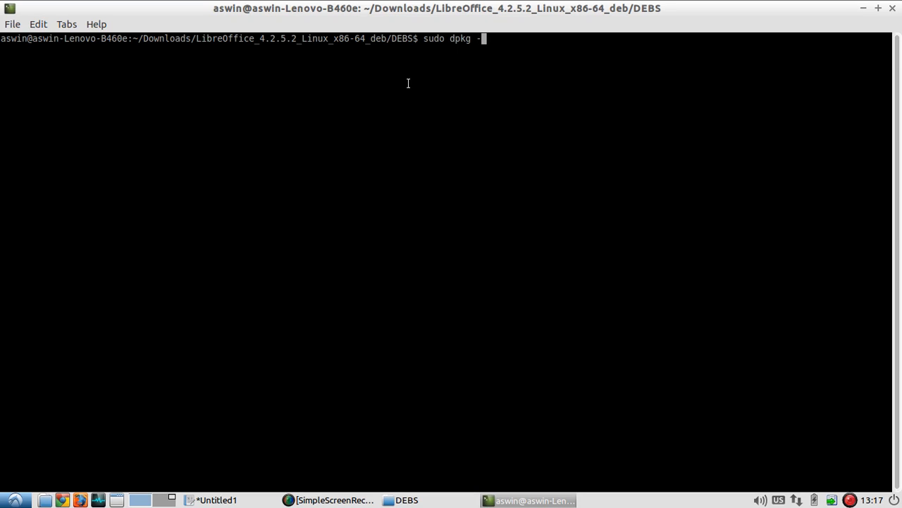
{"action": "type", "text": "i"}
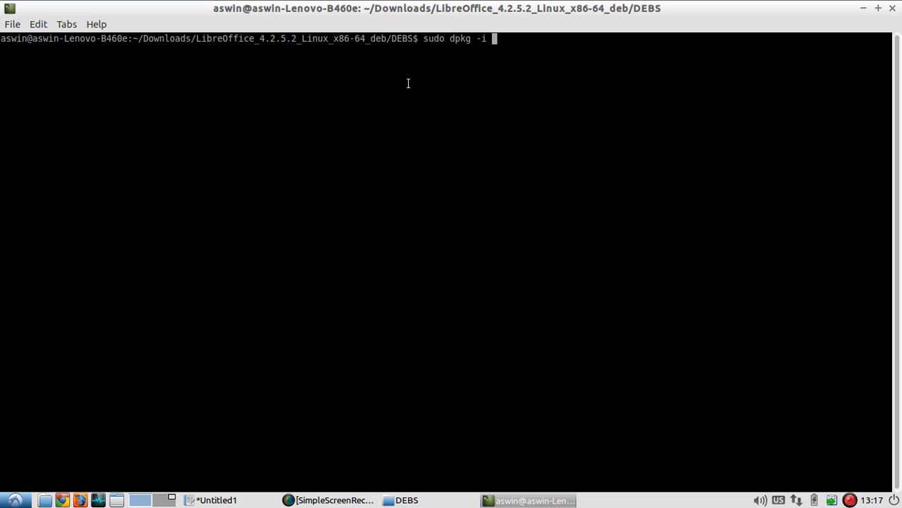
{"action": "type", "text": "*"}
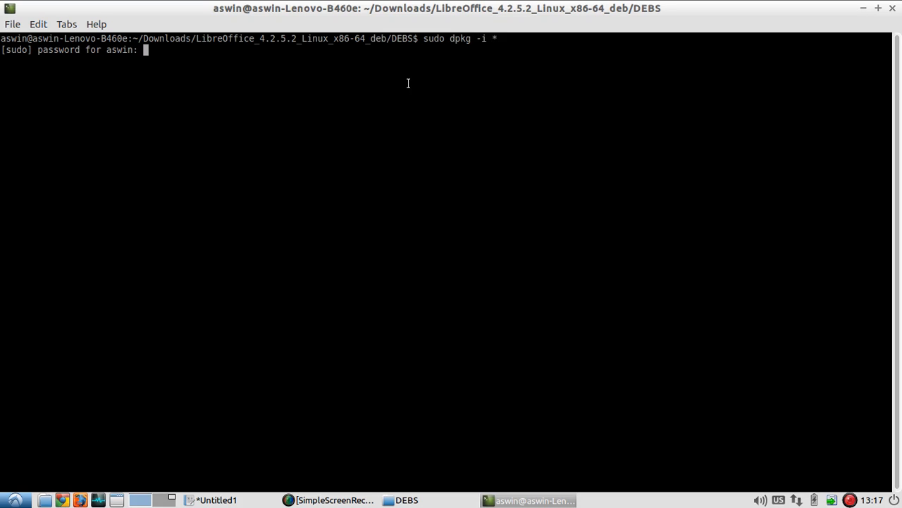
{"action": "key", "text": "Return"}
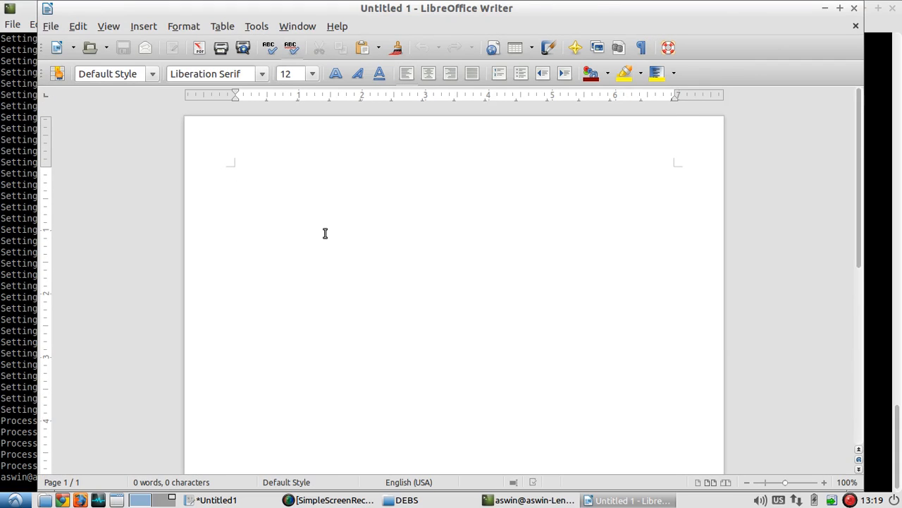
- Type 'Thats all friends' in the new Writer document
{"action": "type", "text": "Thats"}
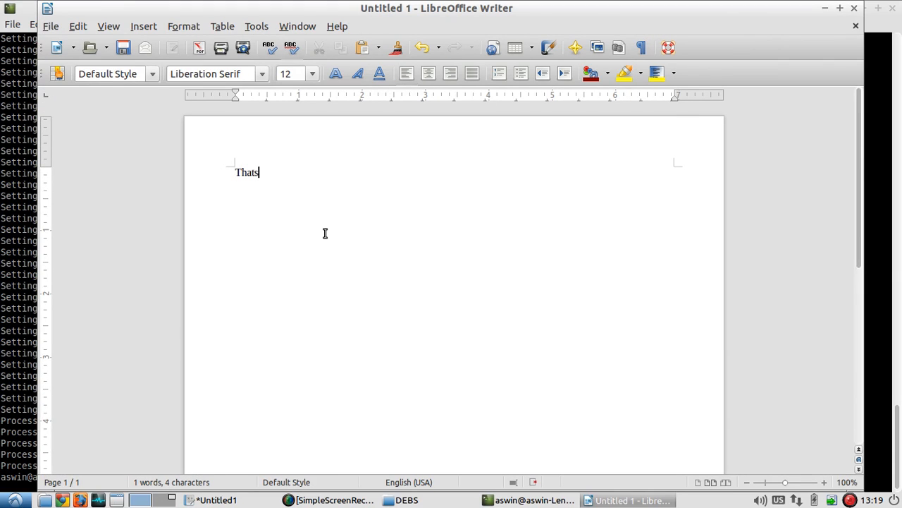
{"action": "type", "text": "all fri"}
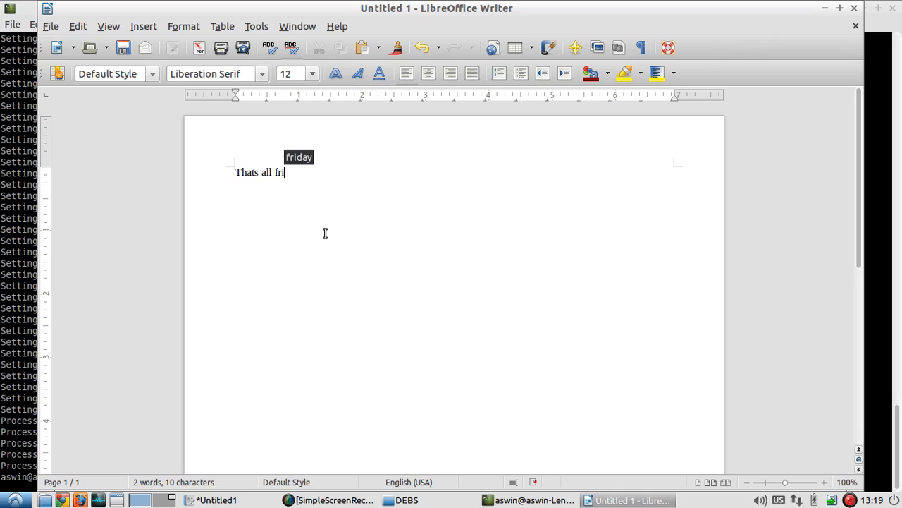
{"action": "type", "text": "ends"}
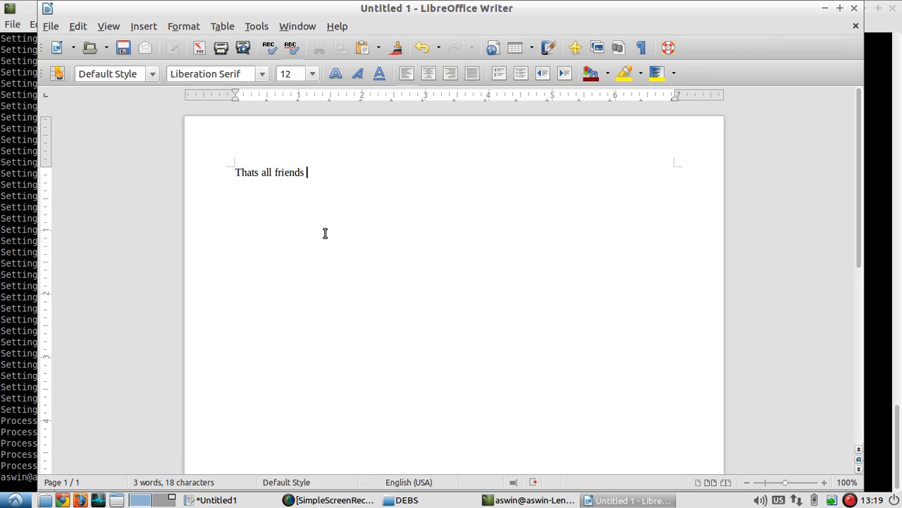